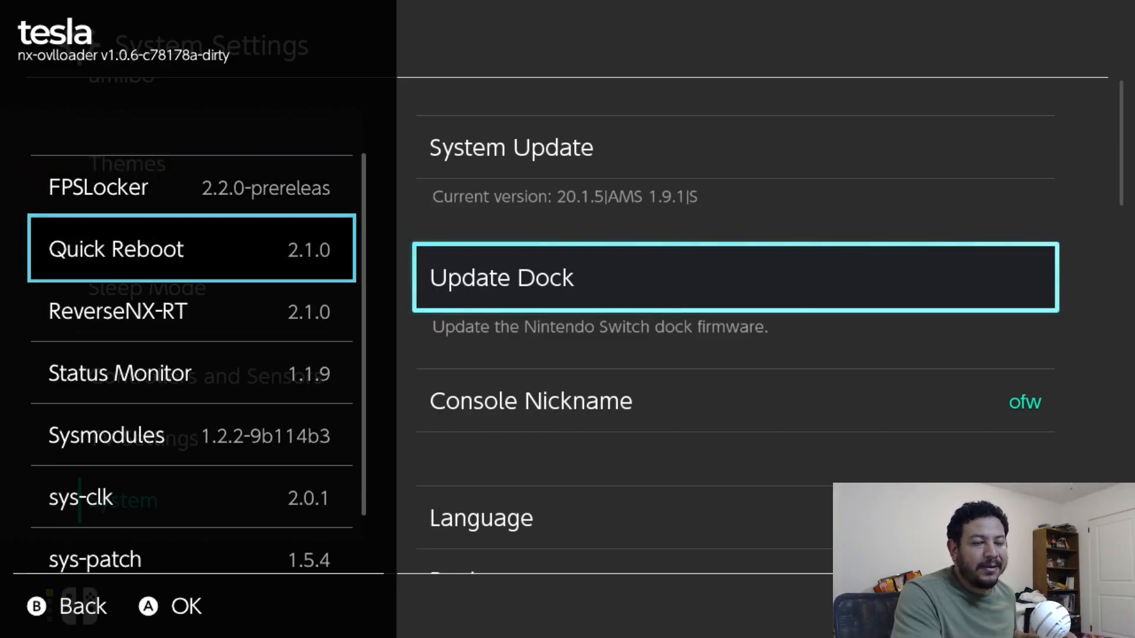
# Step: Step through the Tesla Menu overlay list showing FPSLocker, Quick Reboot and sys-clk
pyautogui.press('Up')
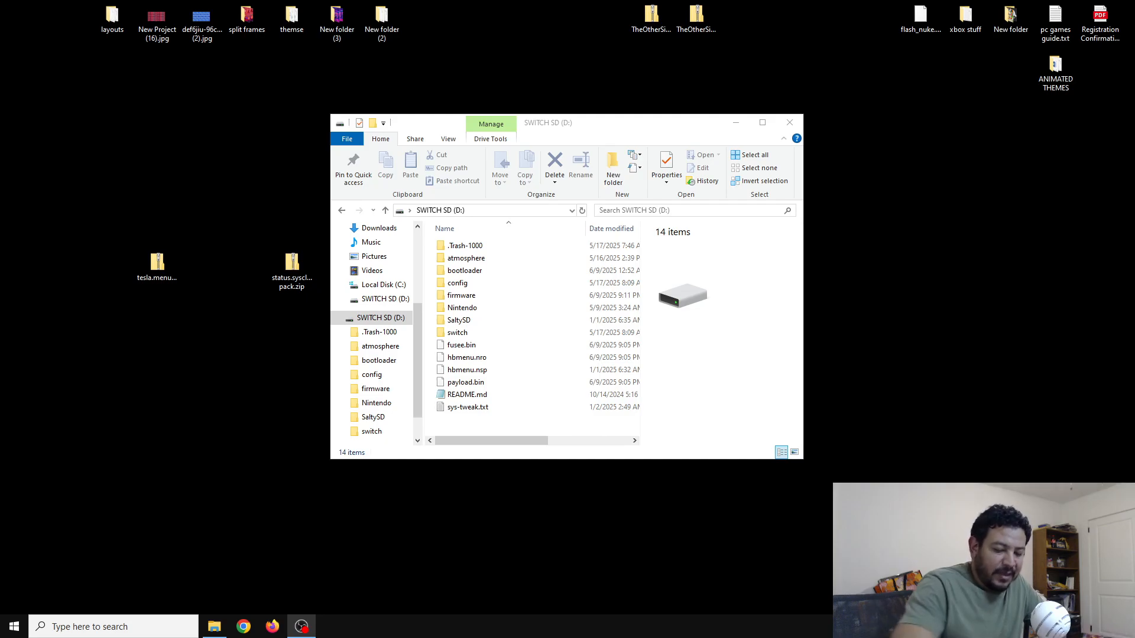
# Step: Move the tesla.menu zip on the desktop beside the SWITCH SD (D:) window and select it
pyautogui.click(467, 406)
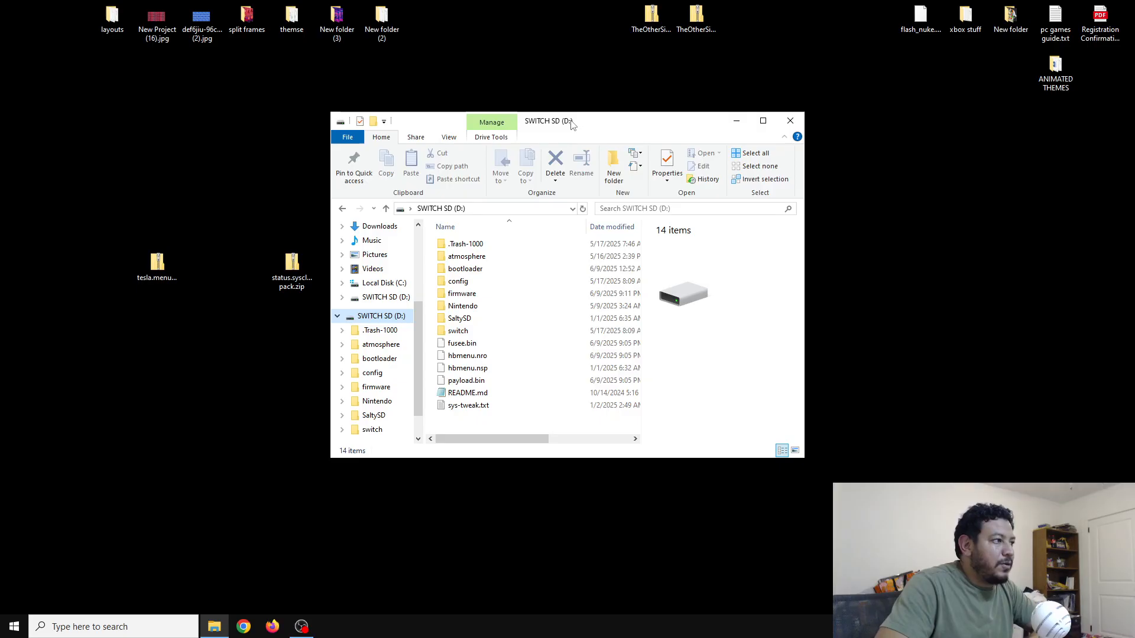
pyautogui.moveTo(547, 120); pyautogui.dragTo(580, 111)
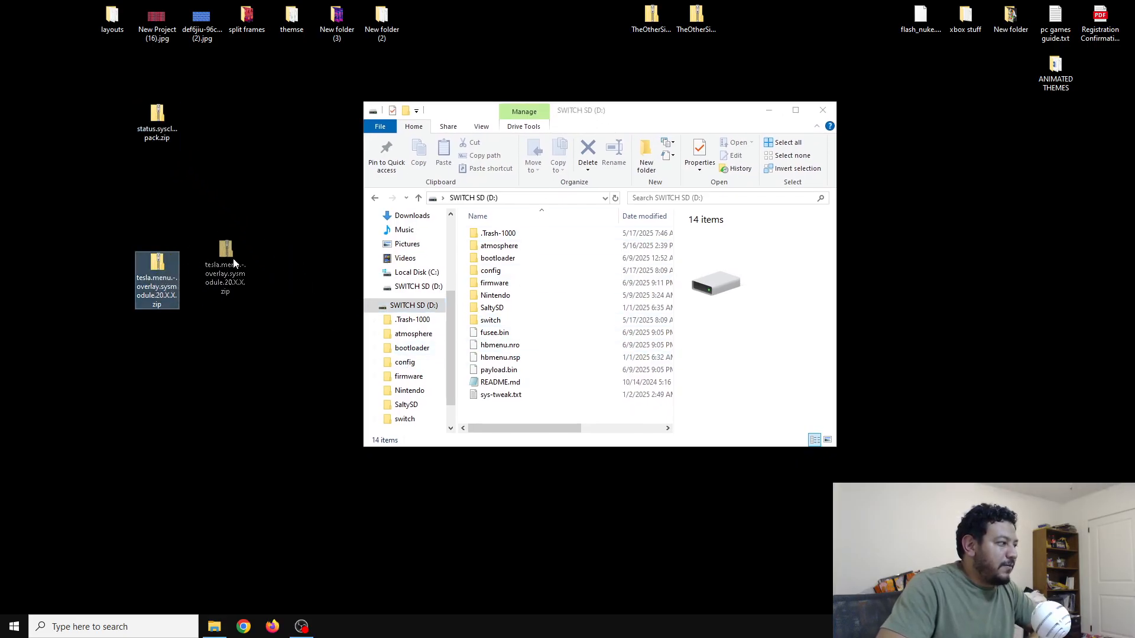
pyautogui.moveTo(225, 257)
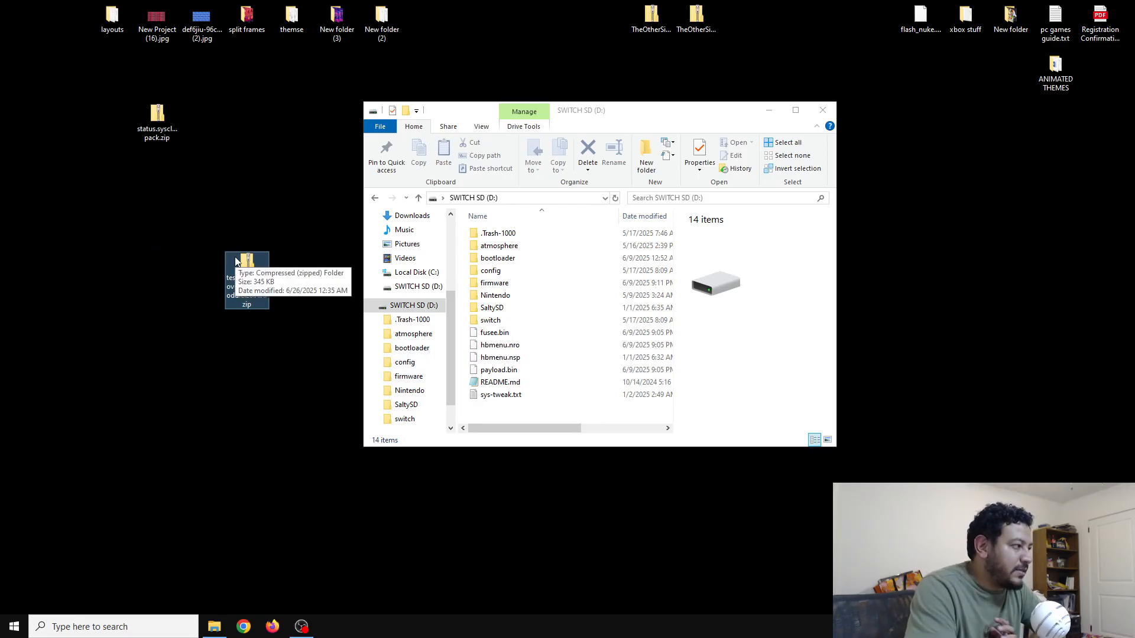
pyautogui.moveTo(307, 321)
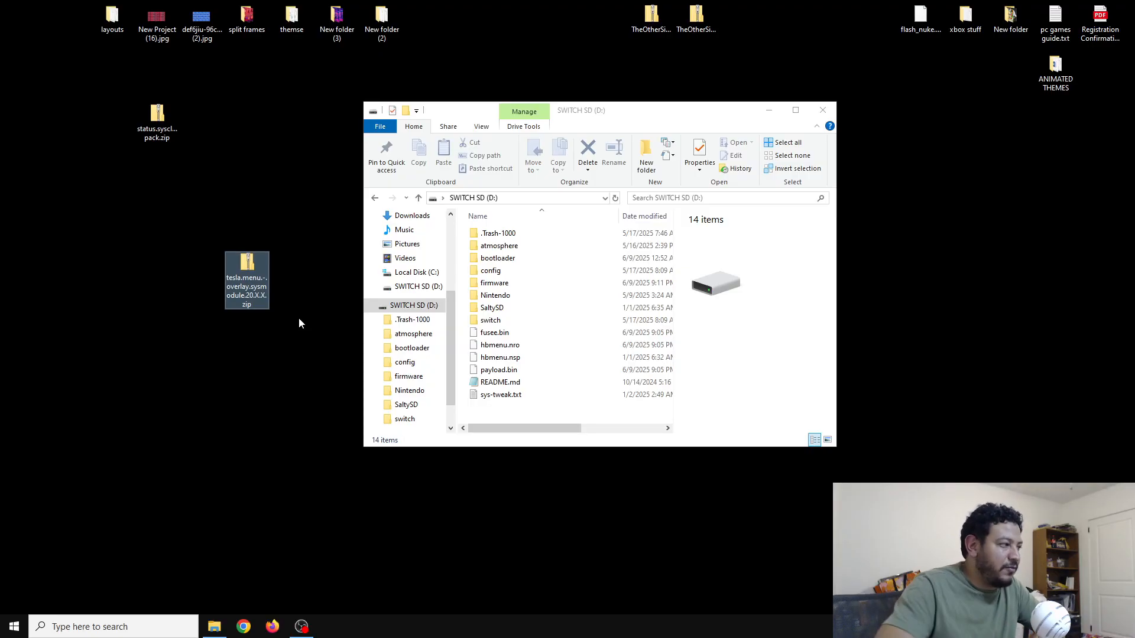
pyautogui.moveTo(287, 337)
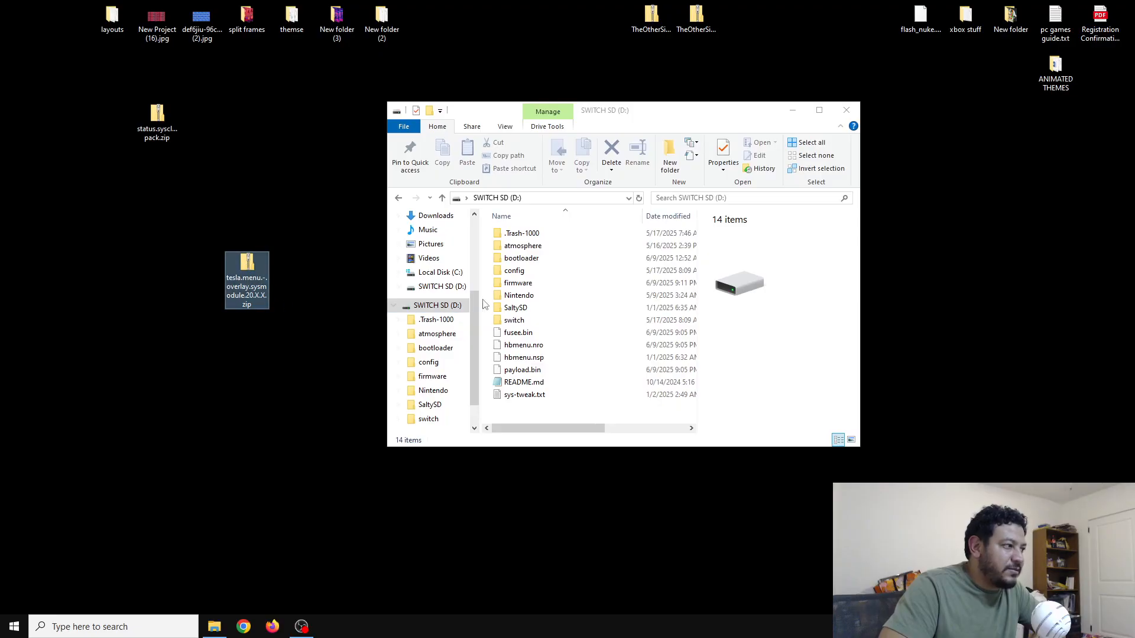
pyautogui.click(245, 279)
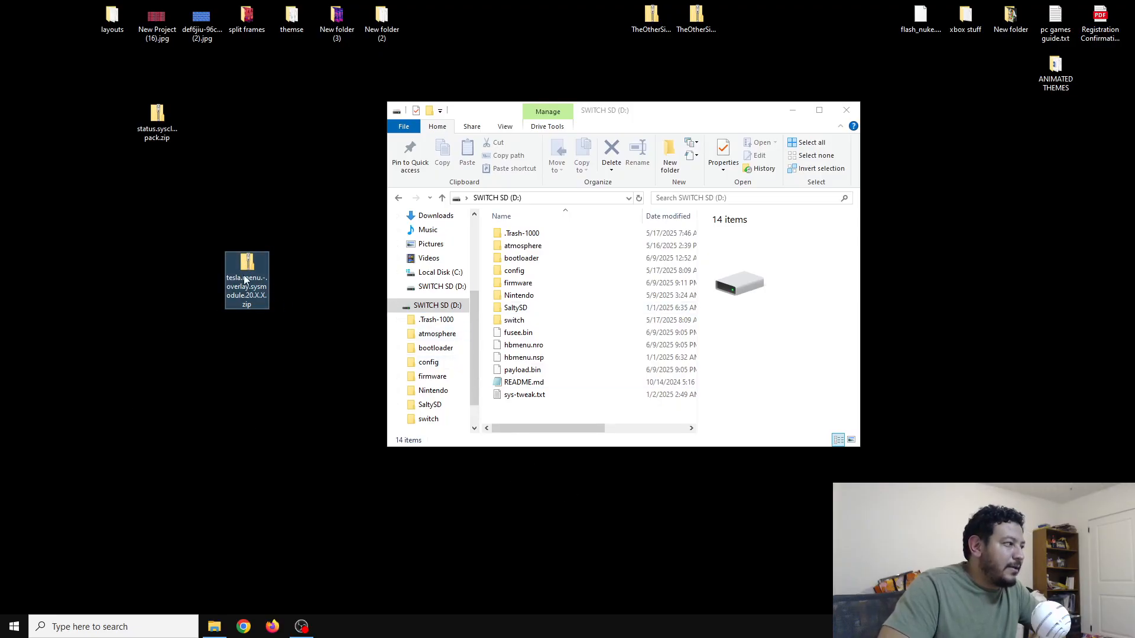
# Step: Open the tesla.menu zip in 7-Zip to show its atmosphere and switch folders
pyautogui.rightClick(245, 281)
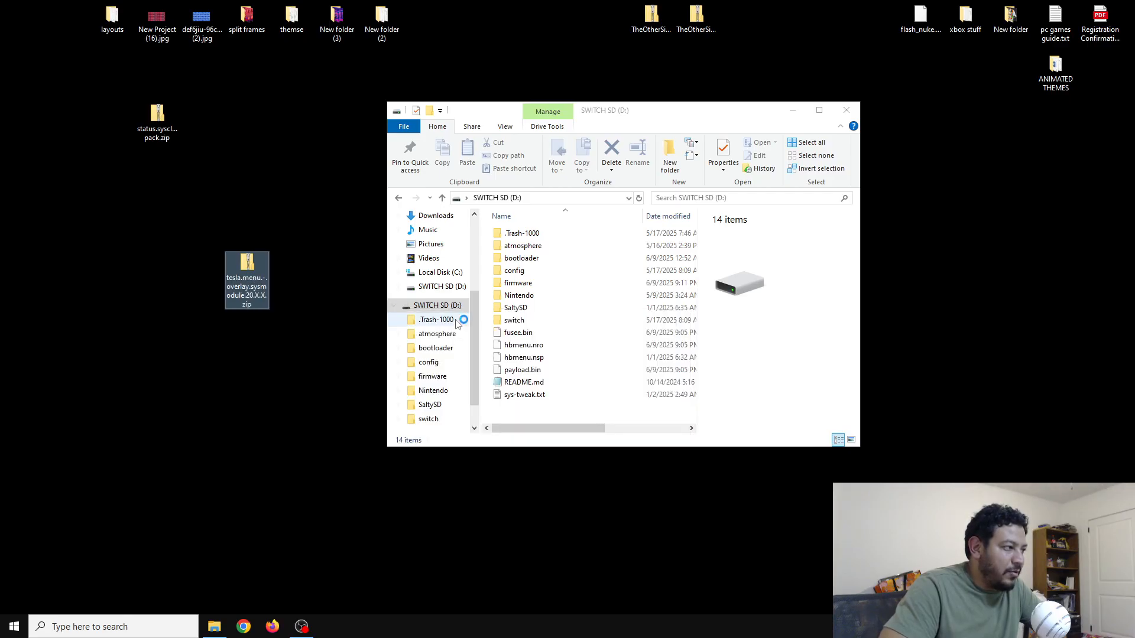
pyautogui.doubleClick(246, 279)
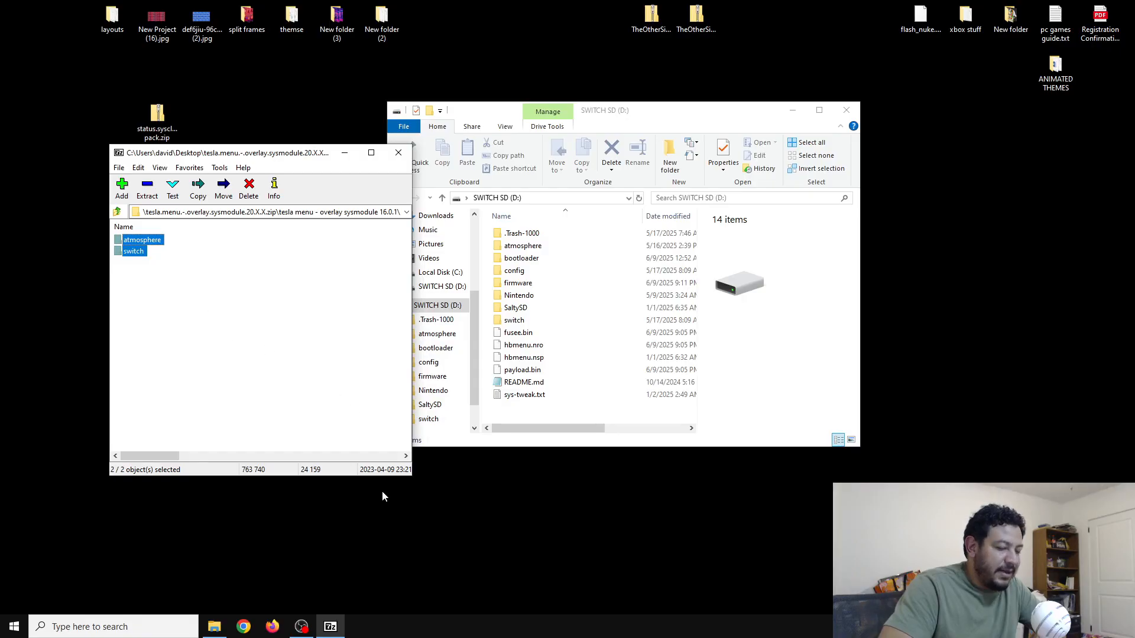
pyautogui.moveTo(133, 266)
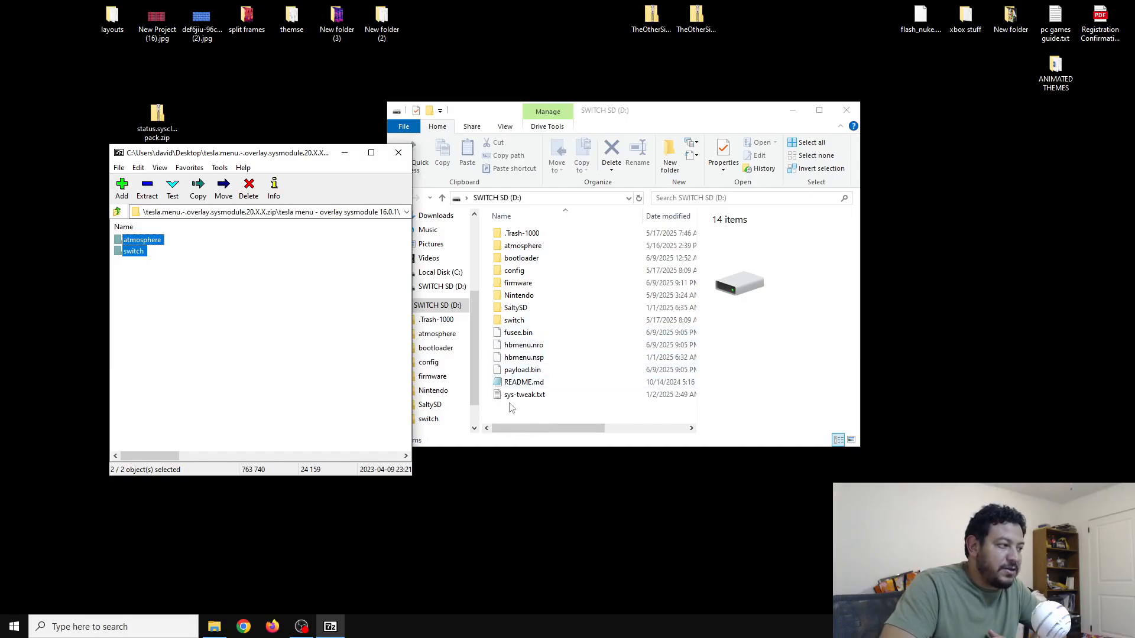
pyautogui.moveTo(532, 418)
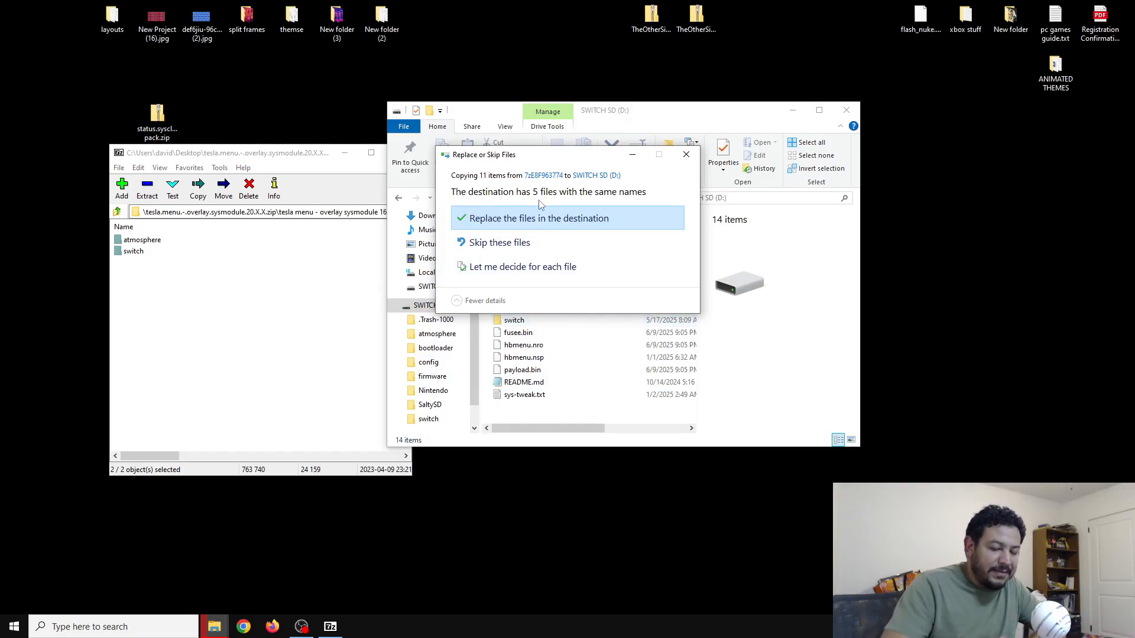
pyautogui.moveTo(499, 242)
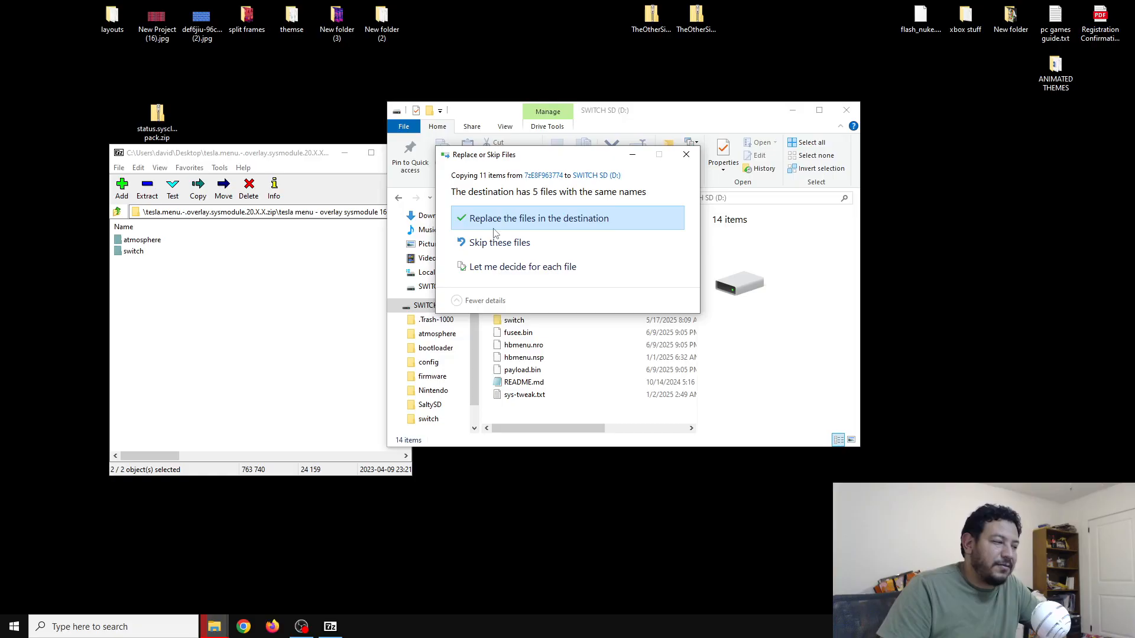
pyautogui.moveTo(561, 211)
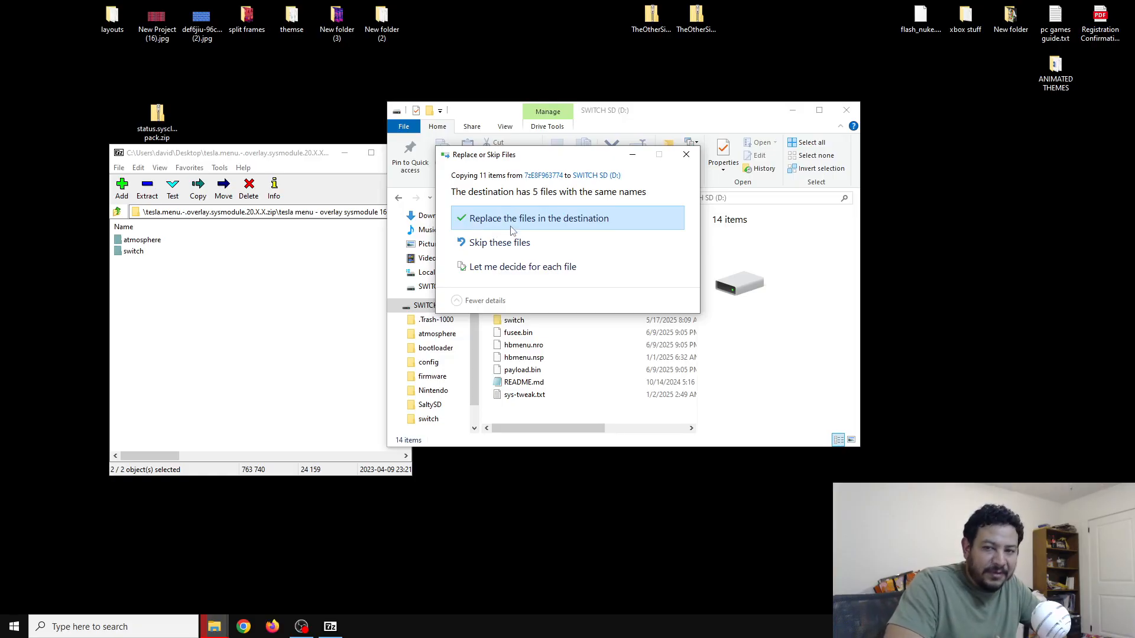
# Step: Replace the same-named files on SWITCH SD (D:) with the archive's atmosphere and switch folders
pyautogui.click(540, 218)
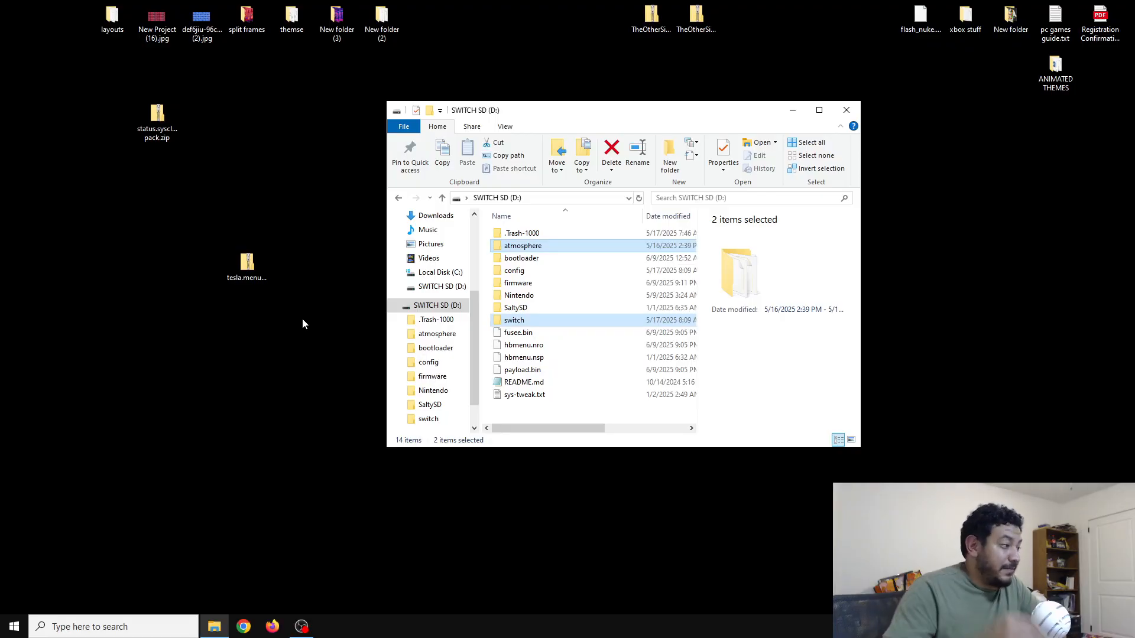
# Step: Eject the SWITCH SD (D:) drive from the navigation pane
pyautogui.click(441, 305)
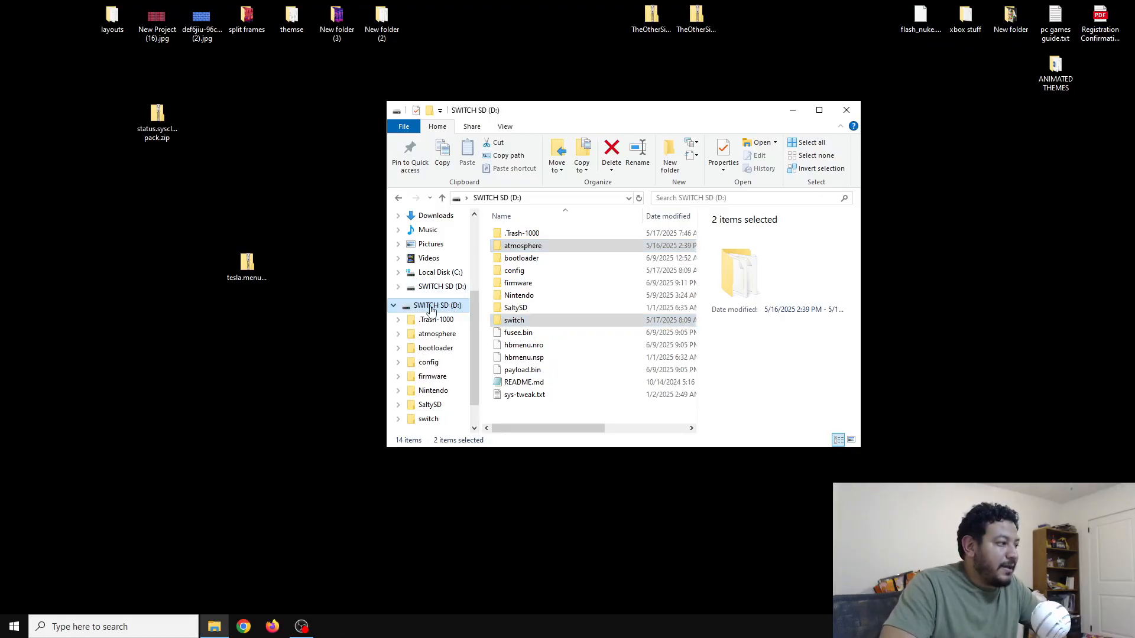
pyautogui.rightClick(432, 305)
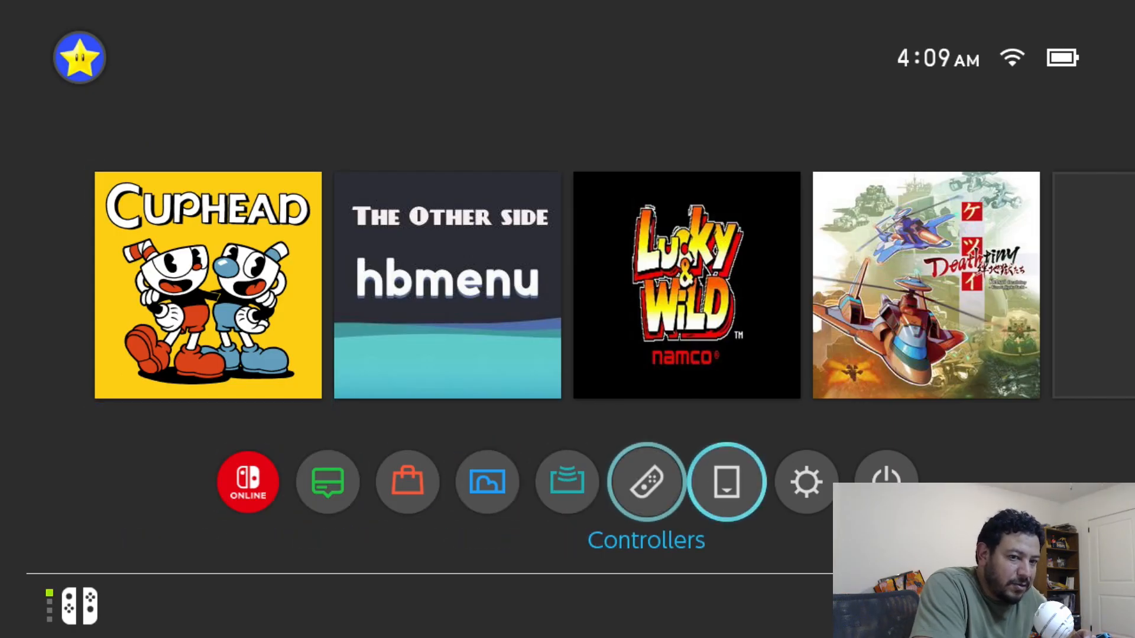
# Step: Go to the System page of the Switch's System Settings before summoning the Tesla overlay
pyautogui.click(805, 481)
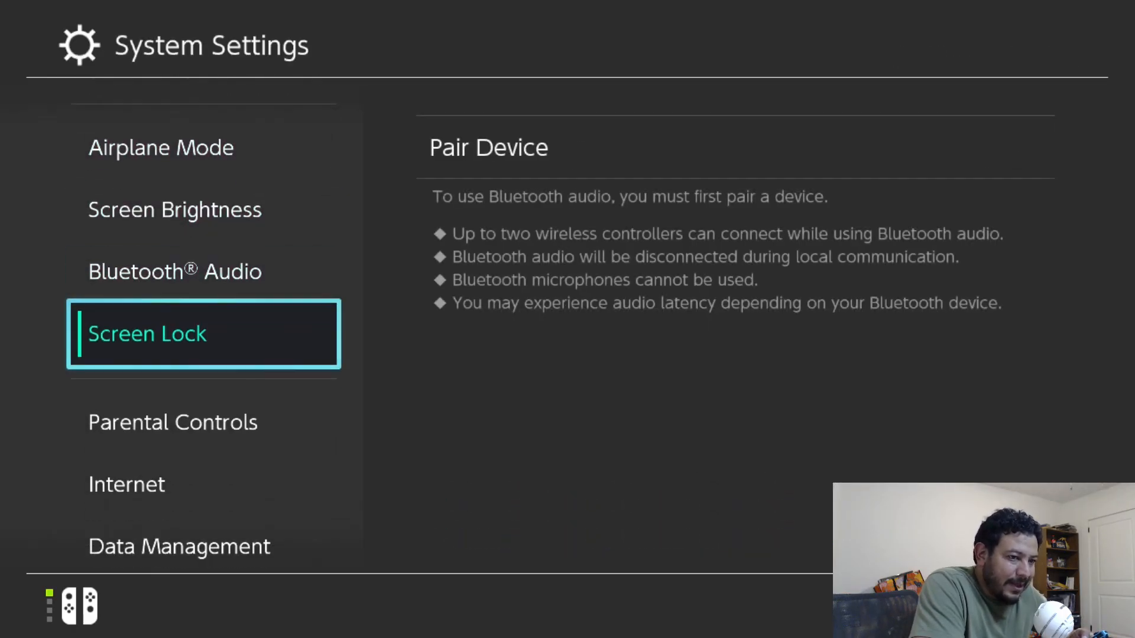
pyautogui.scroll(-3)
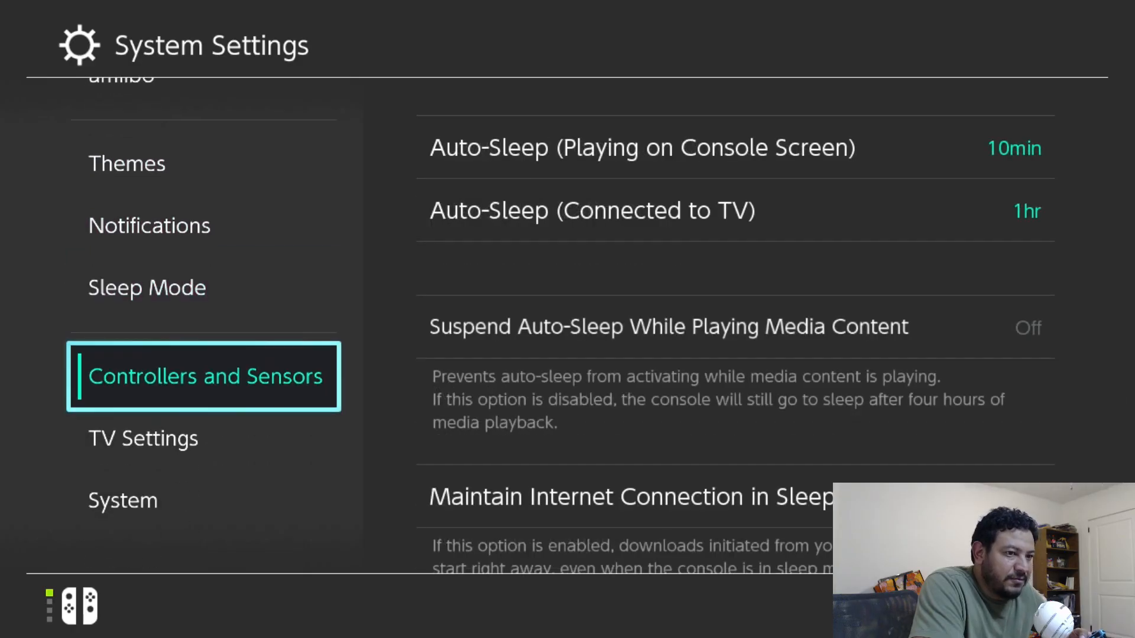
pyautogui.click(121, 500)
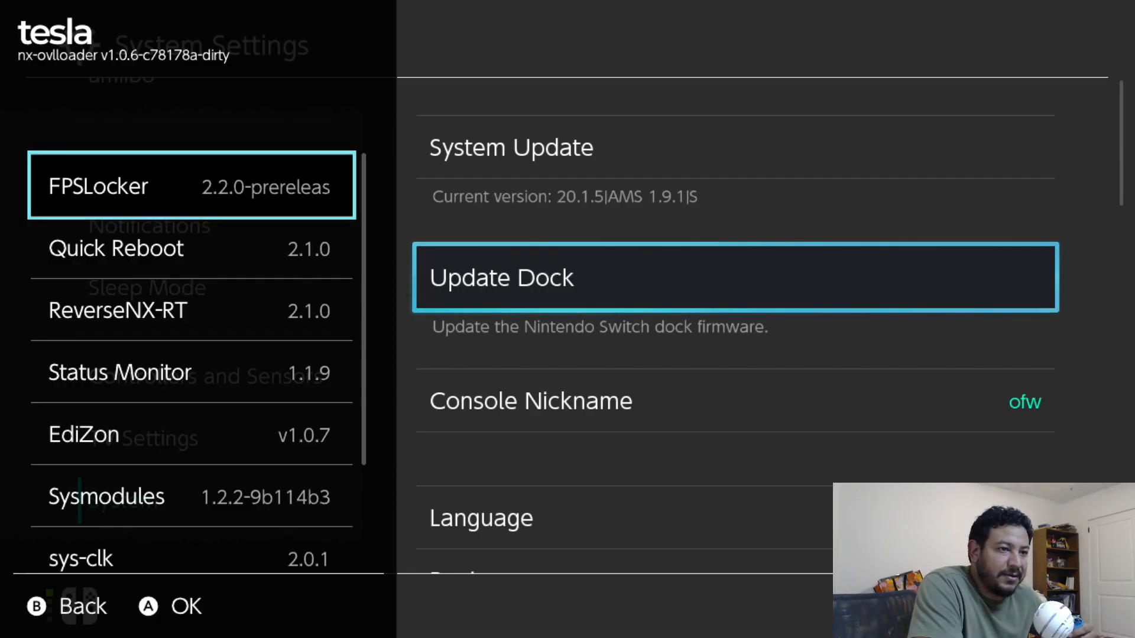
pyautogui.press('Down')
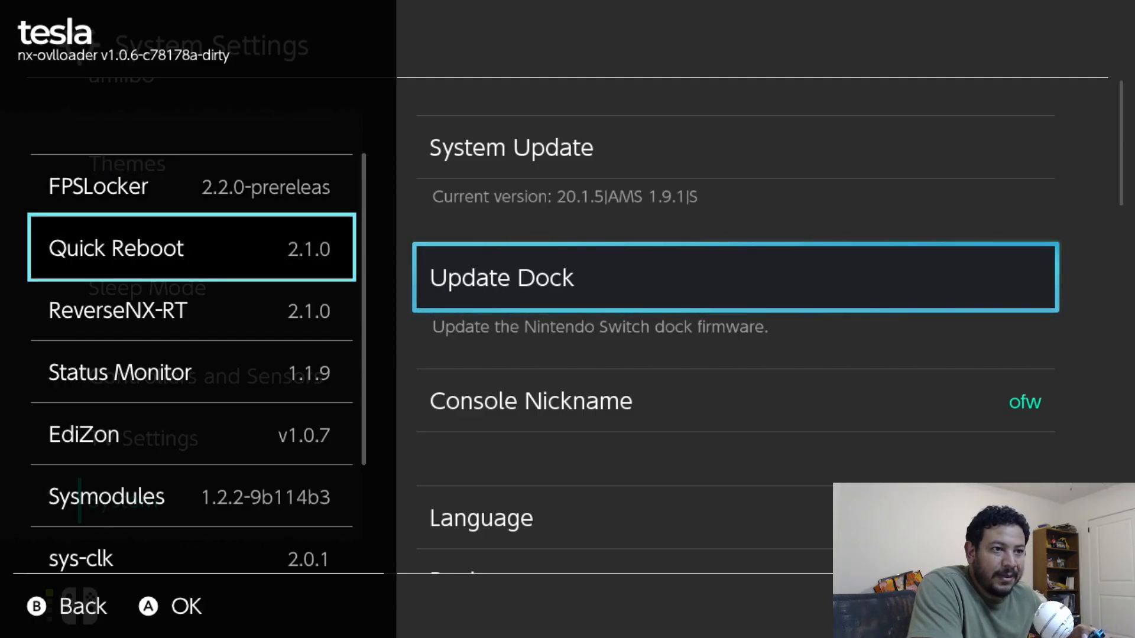
pyautogui.press('Down')
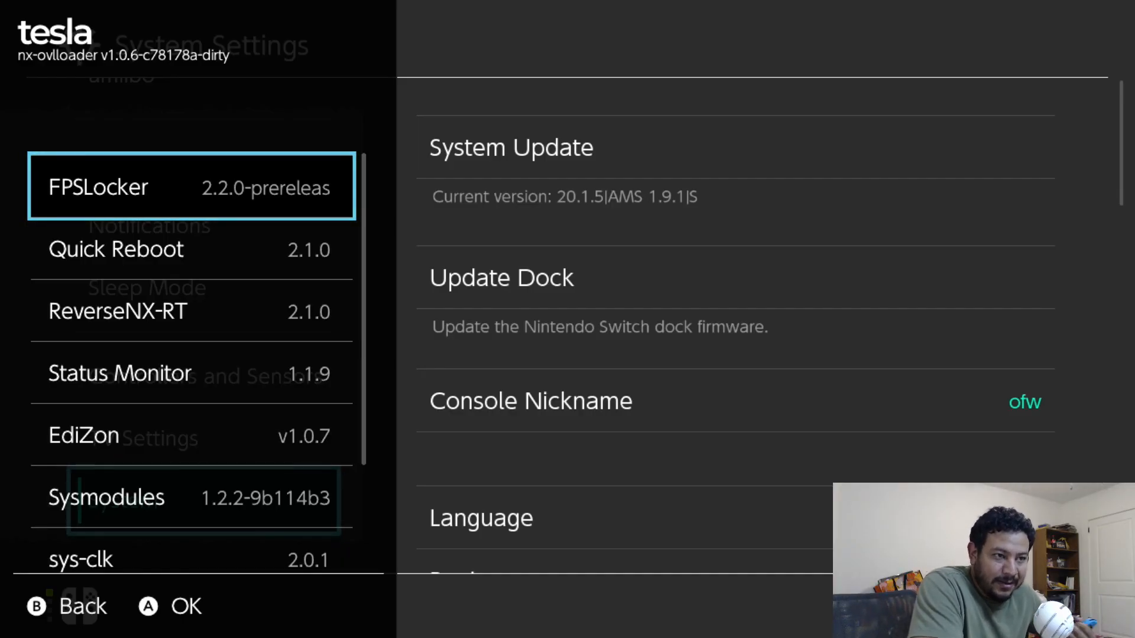
pyautogui.press('Down')
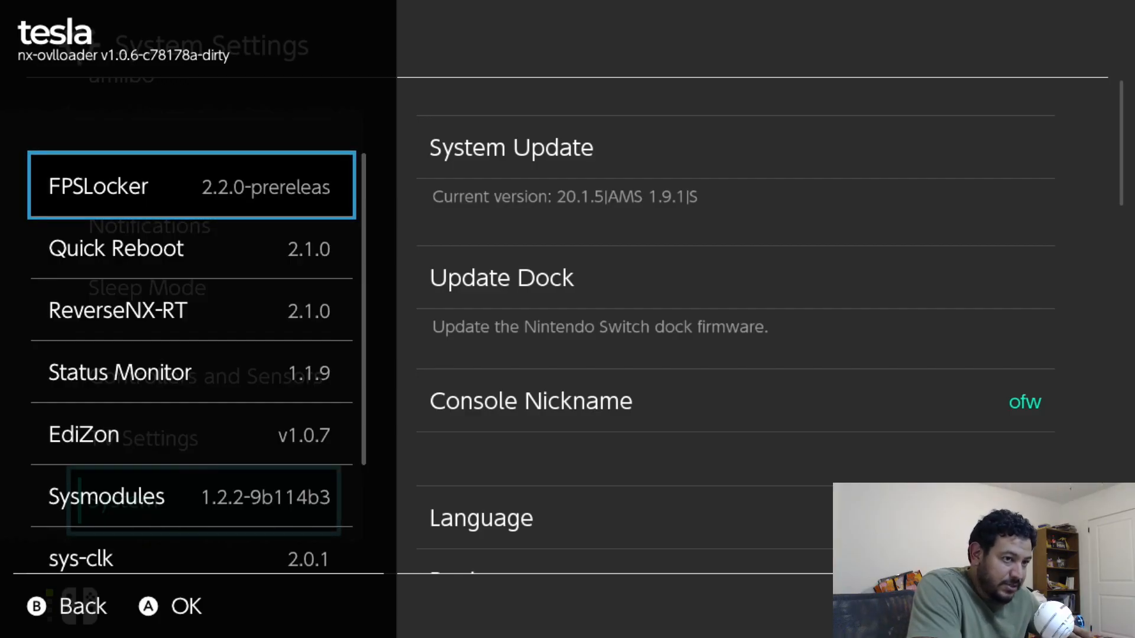
# Step: Move down the overlay list to Status Monitor and continue into hbmenu's app list
pyautogui.press('Down')
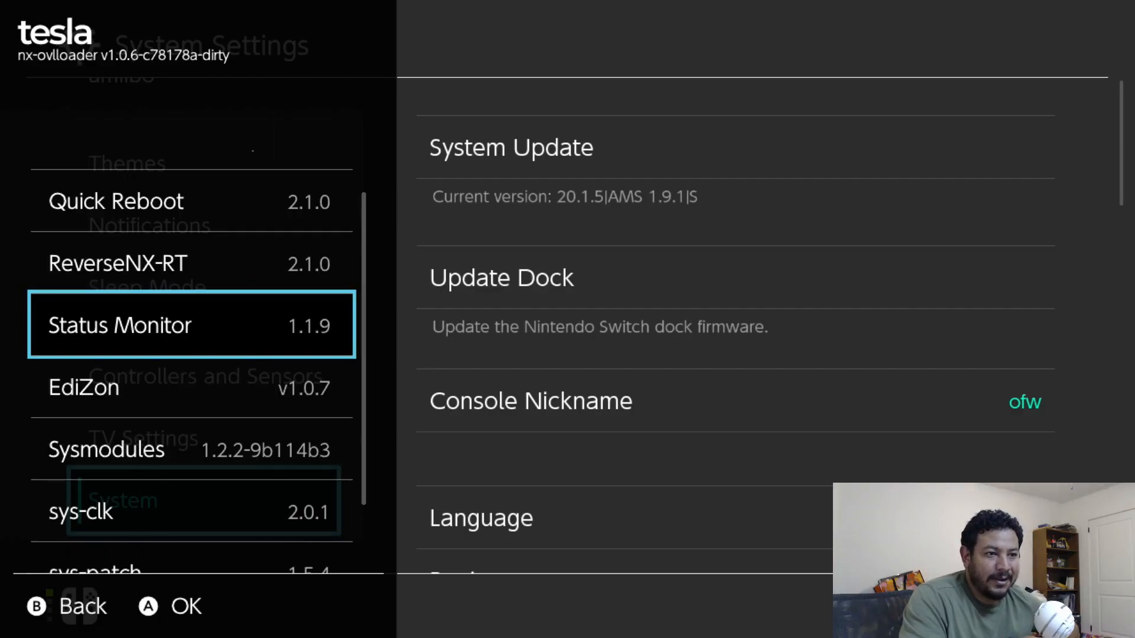
pyautogui.scroll(-3)
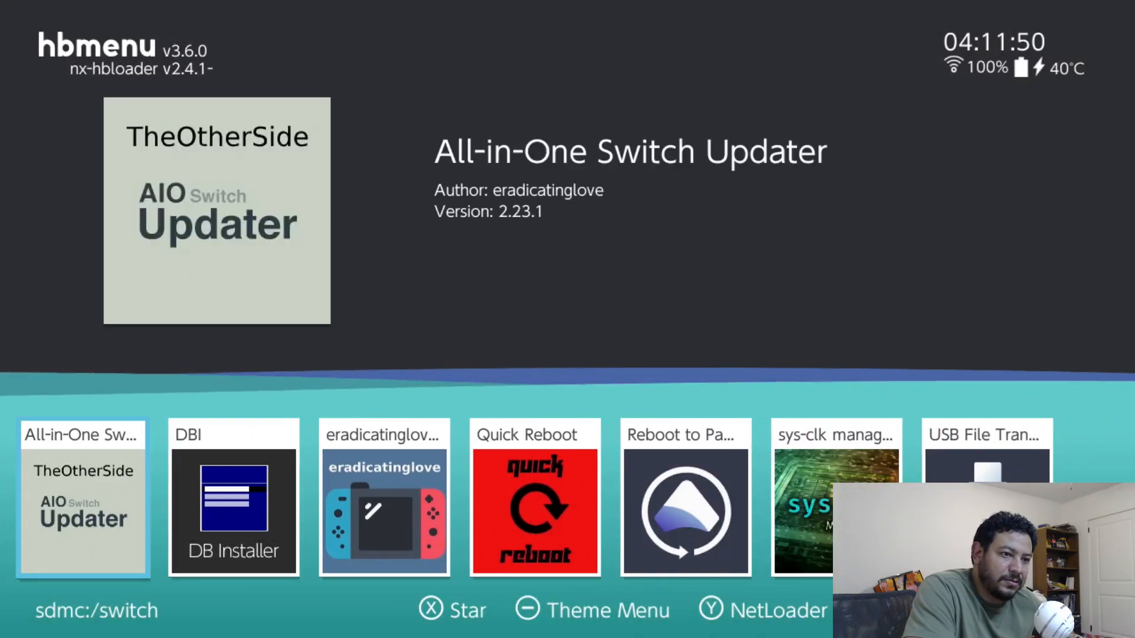
# Step: Return from hbmenu to the Home screen and launch Cuphead
pyautogui.click(83, 498)
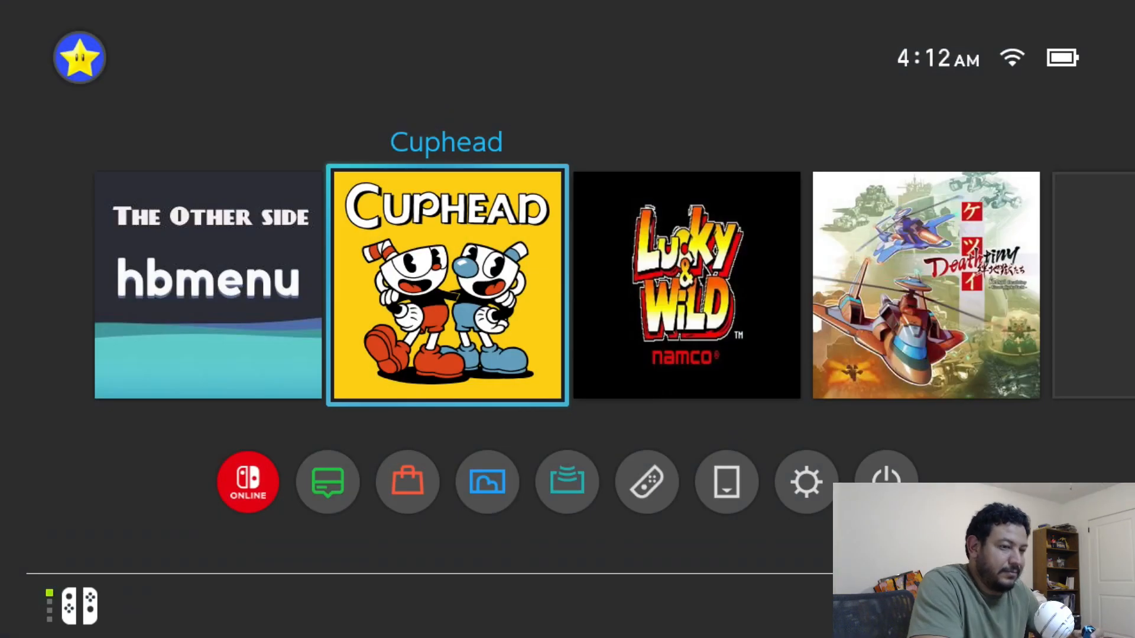
pyautogui.click(447, 285)
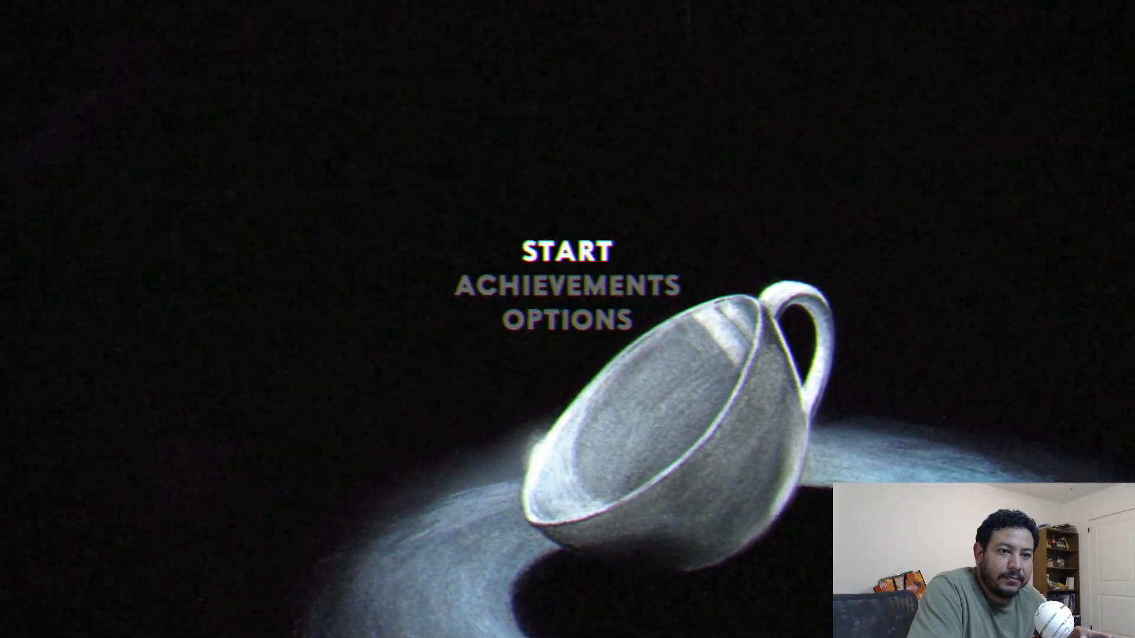
# Step: Choose START on Cuphead's title menu to begin gameplay
pyautogui.click(568, 250)
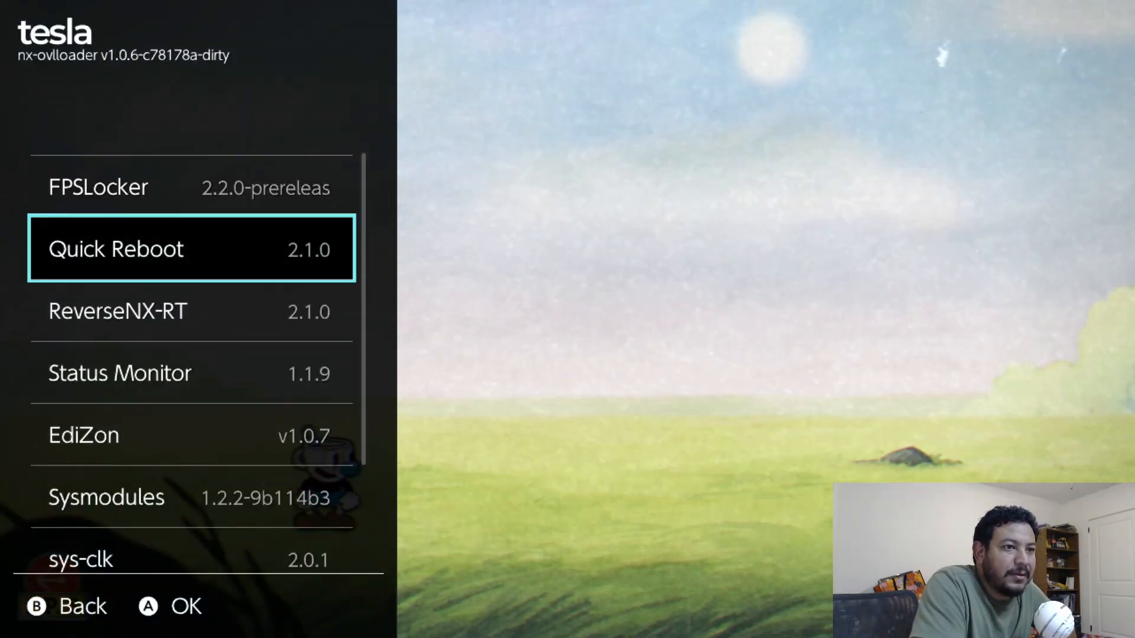
# Step: Select EdiZon in the Tesla overlay to show Cuphead's available cheats
pyautogui.press('Down')
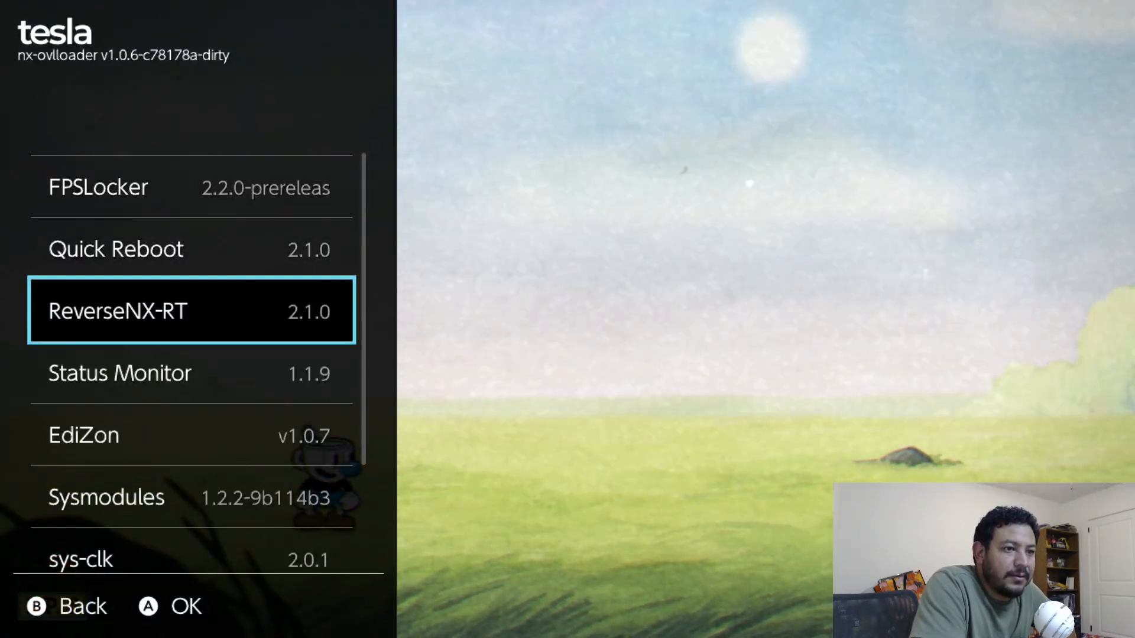
pyautogui.click(83, 435)
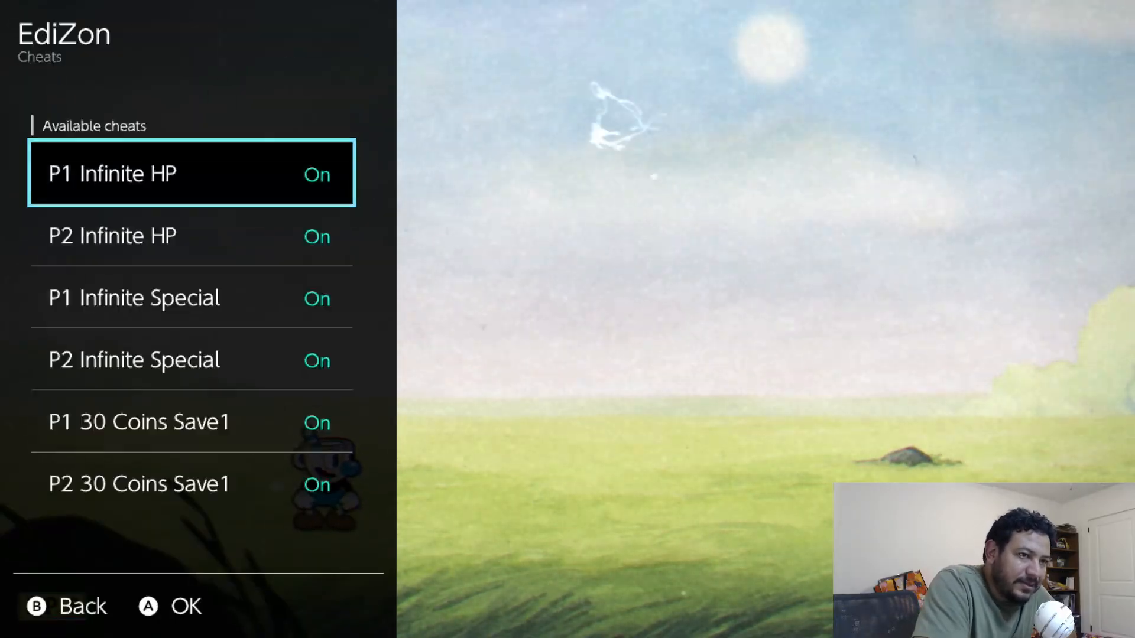
# Step: Move through the cheat list past P2 Infinite HP and P1 Infinite Special toward P1 Infinite HP
pyautogui.press('down')
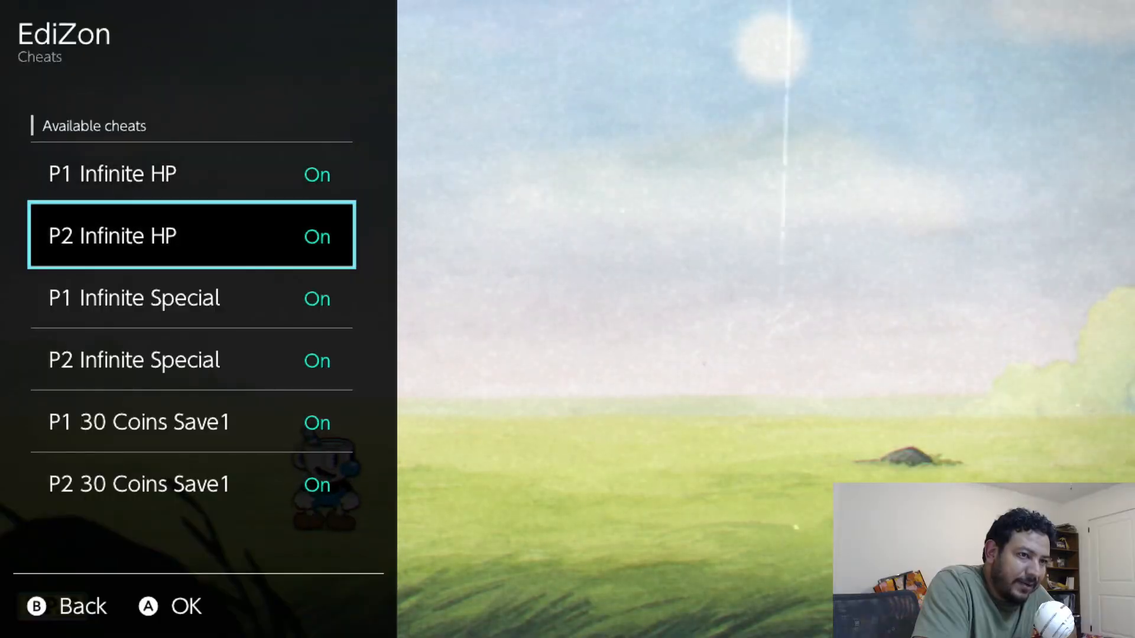
pyautogui.press('Down')
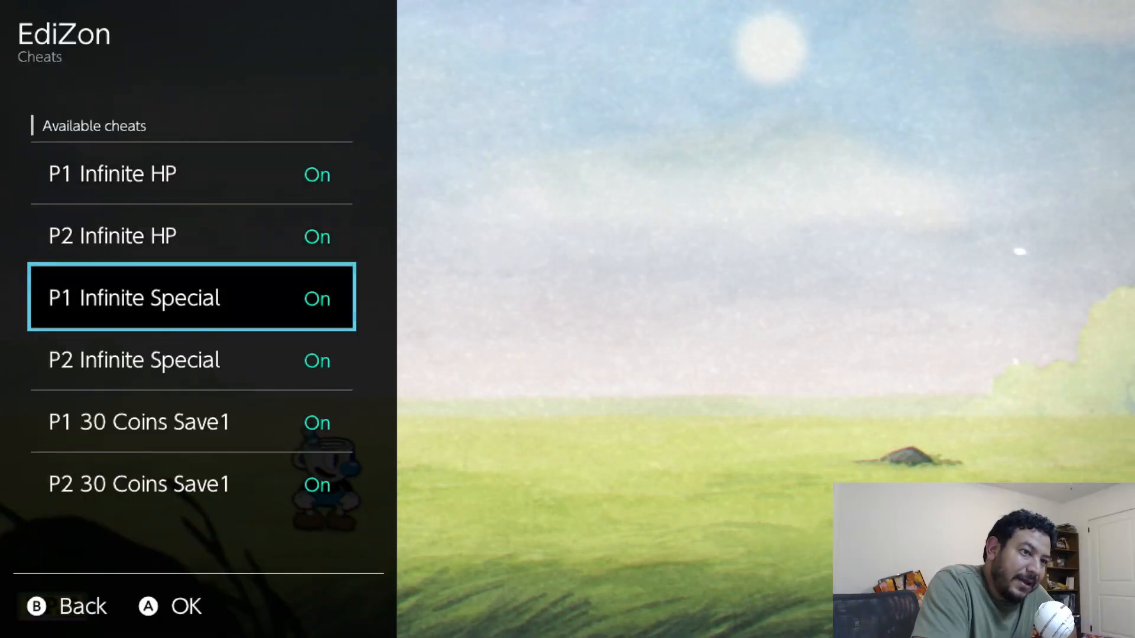
pyautogui.press('Down')
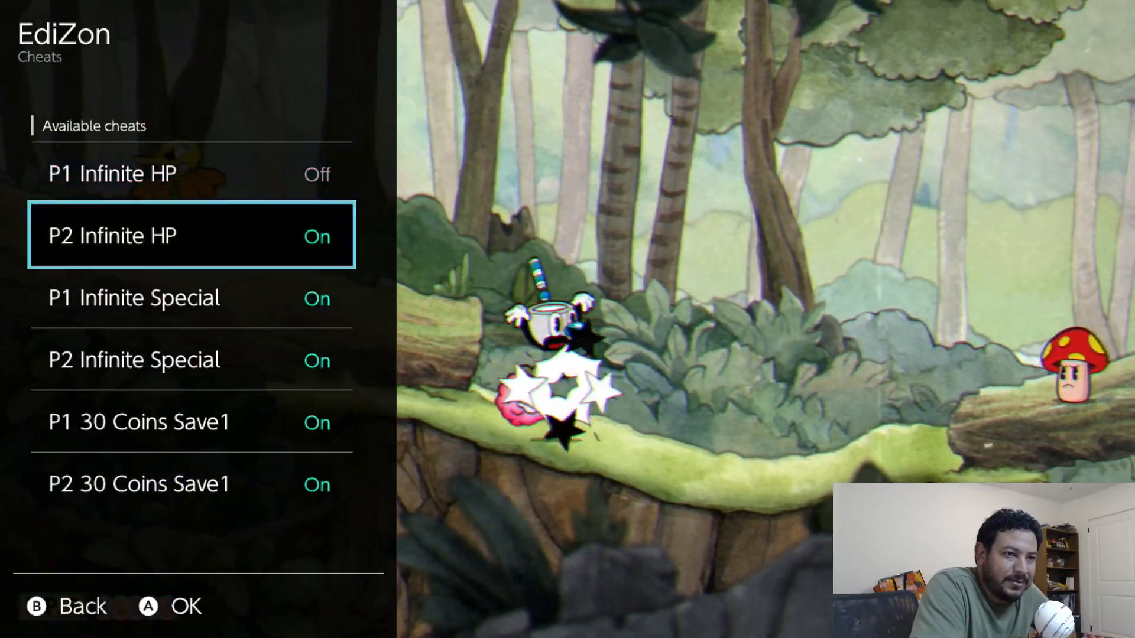
# Step: Back out of EdiZon Cheats to the overlay list and highlight ReverseNX-RT
pyautogui.press('B')
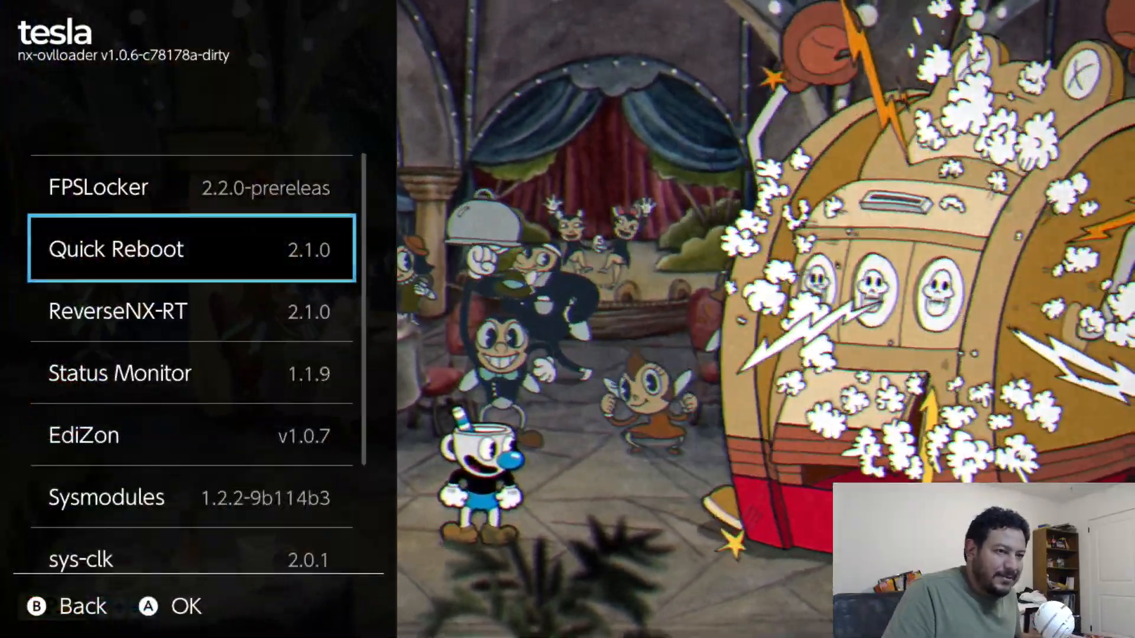
pyautogui.press('down')
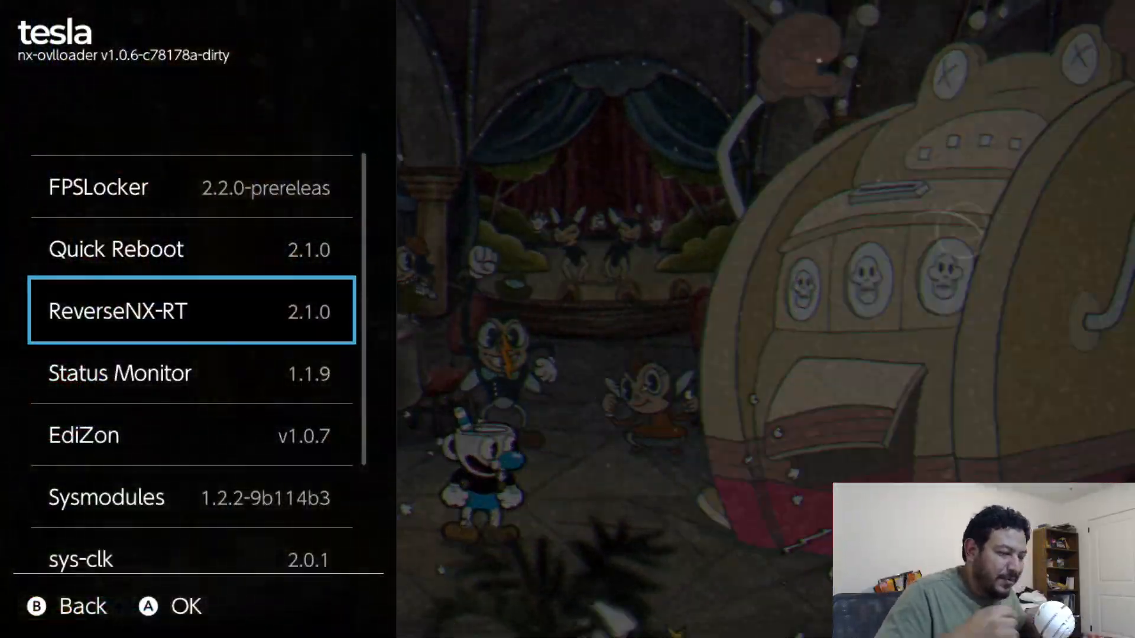